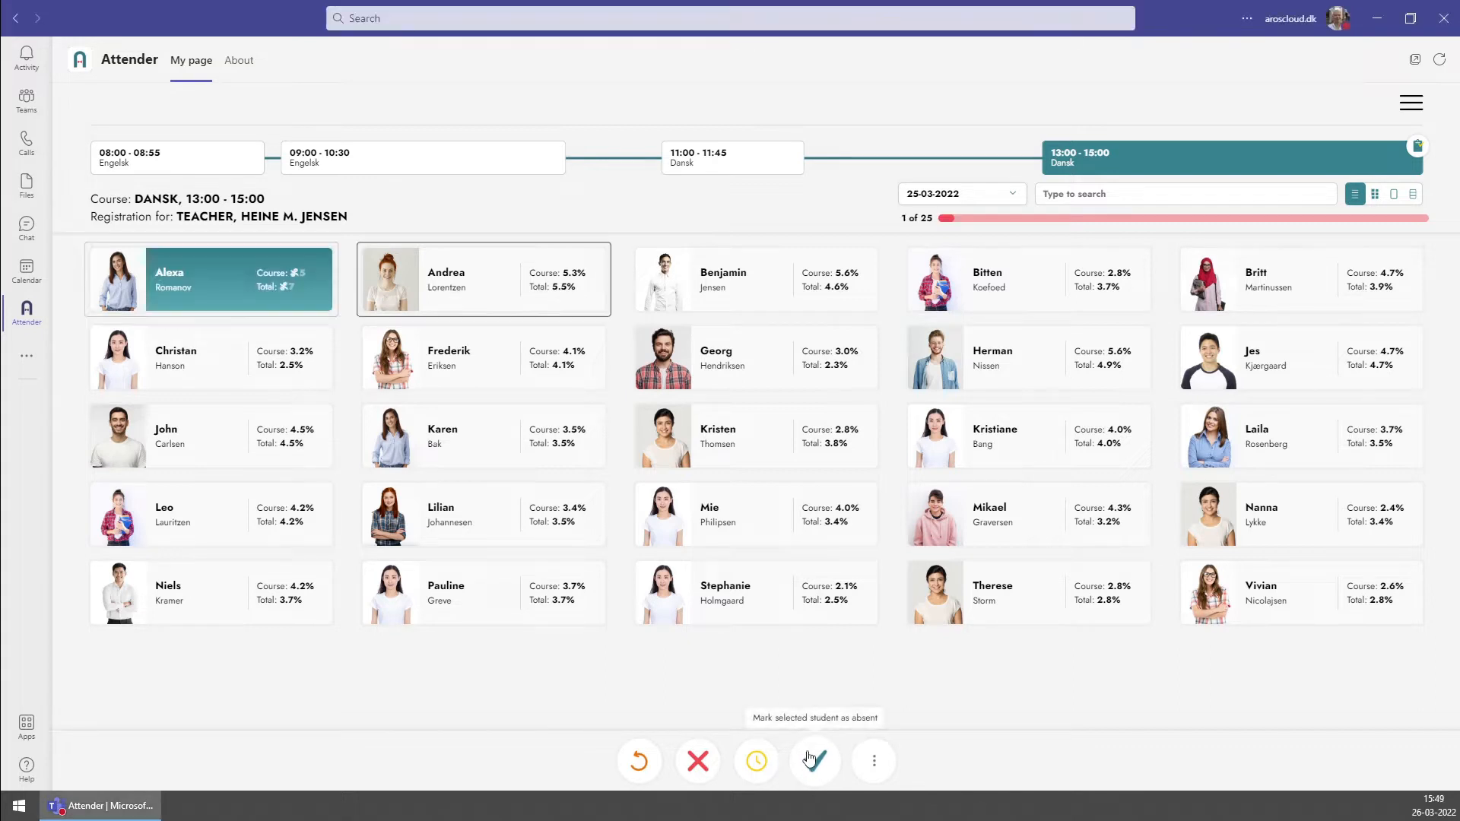
Mark Andrea as arriving late for the 13:00 Danish class.
{"action": "left_click", "coordinate": [812, 760]}
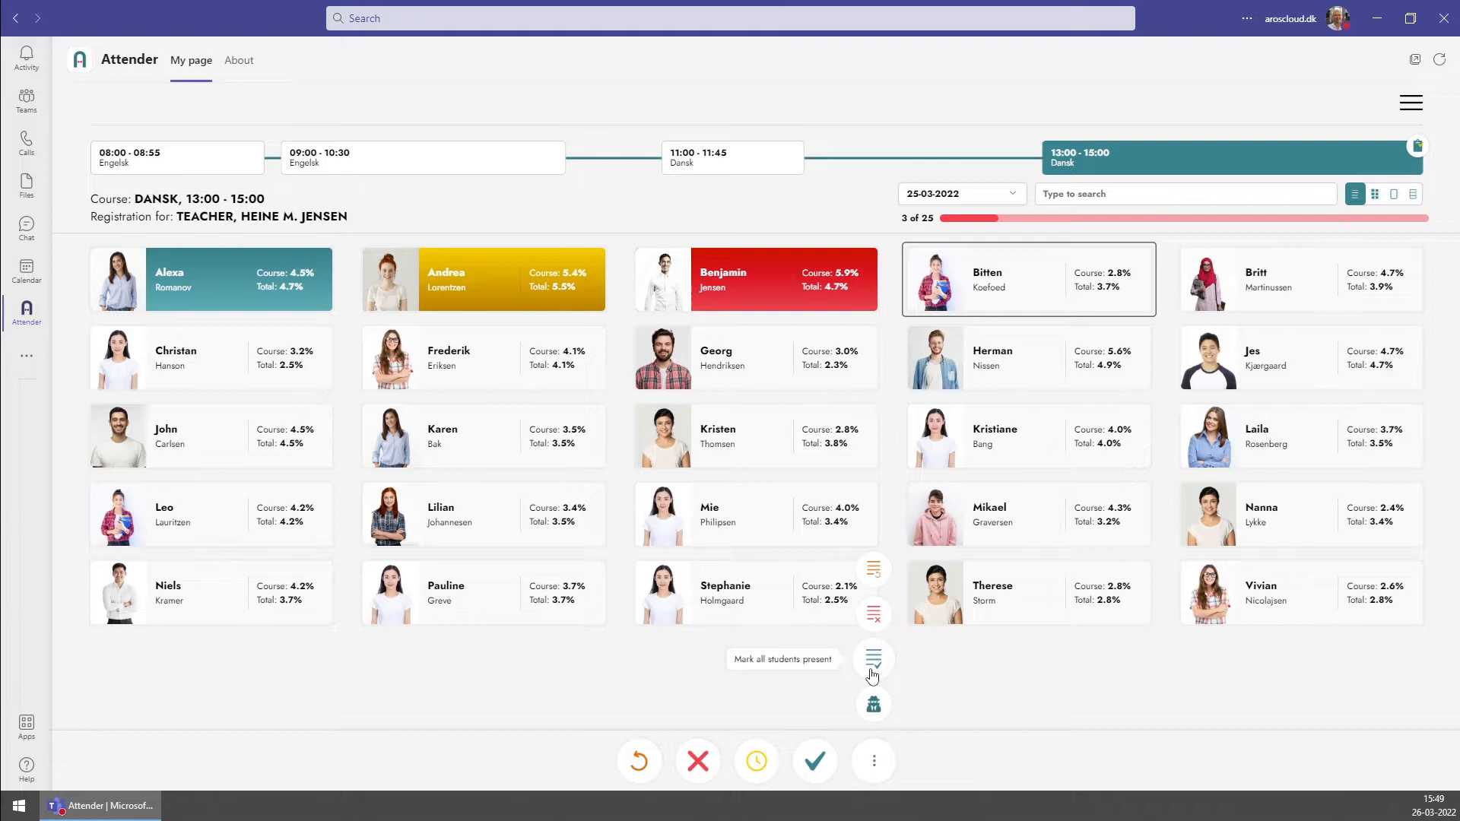
Mark all 25 students present, then record Karen and Kristen as absent.
{"action": "left_click", "coordinate": [873, 658]}
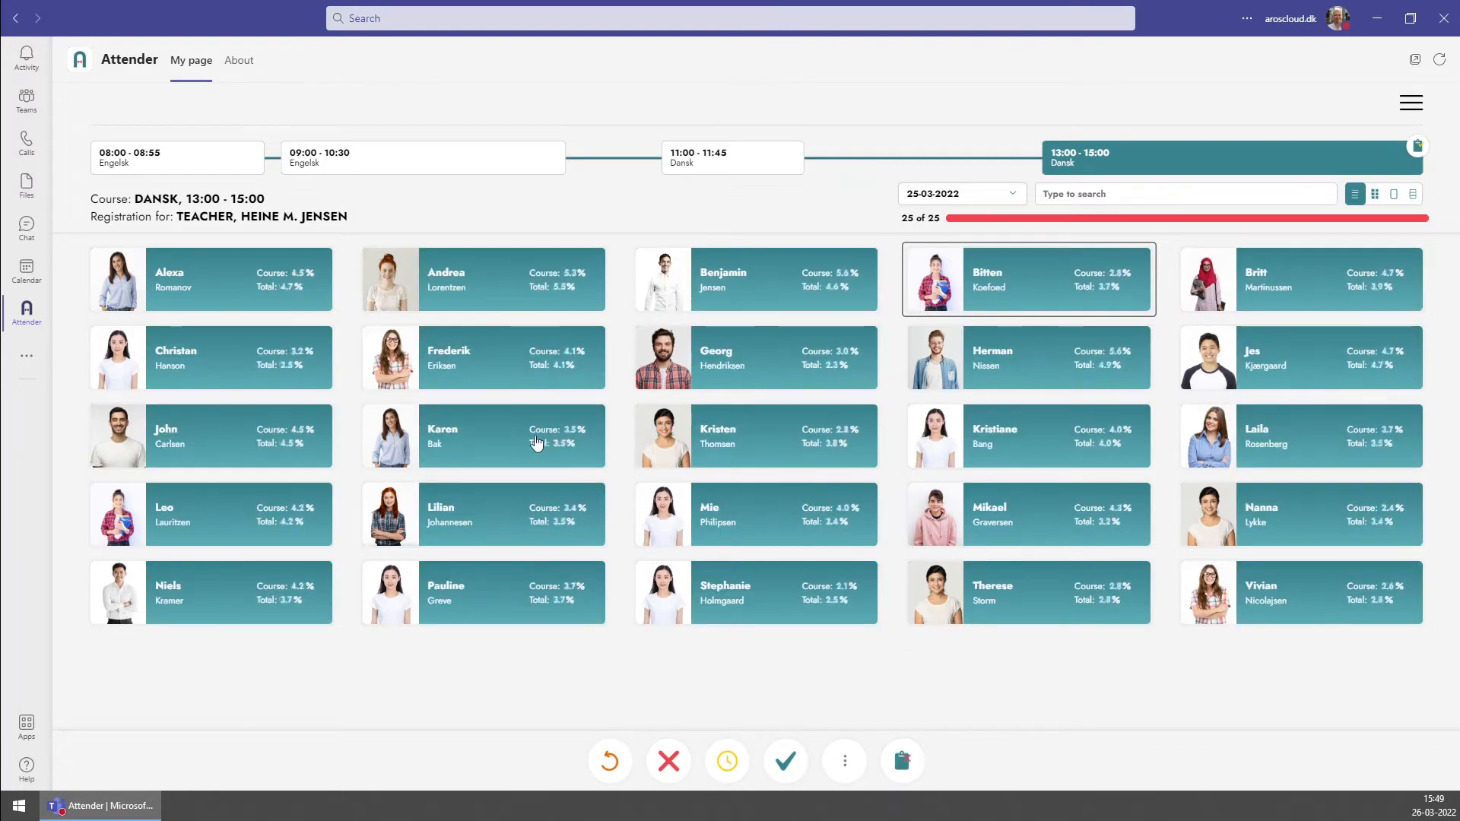
{"action": "left_click", "coordinate": [482, 436]}
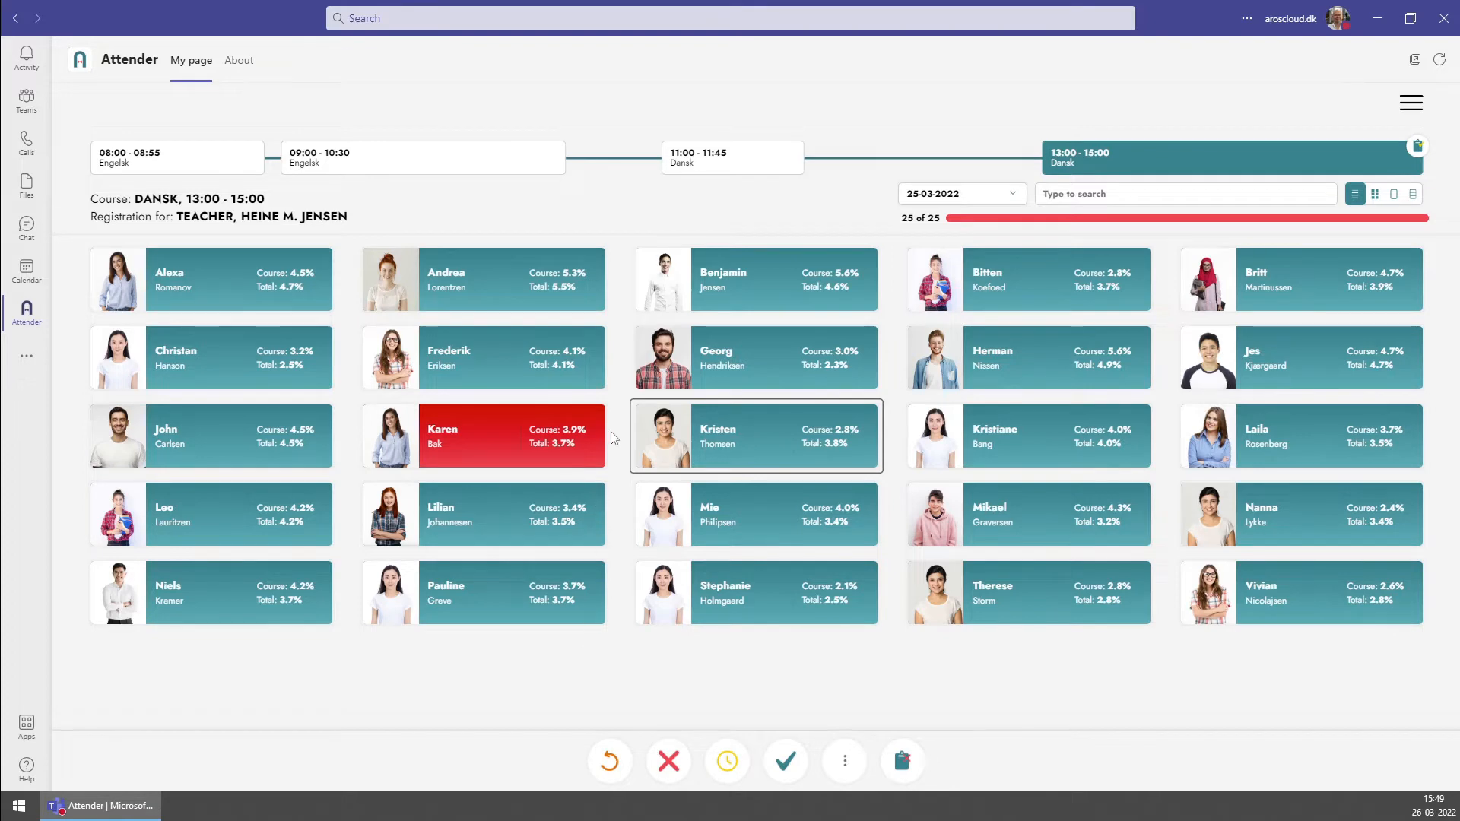
{"action": "left_click", "coordinate": [754, 437]}
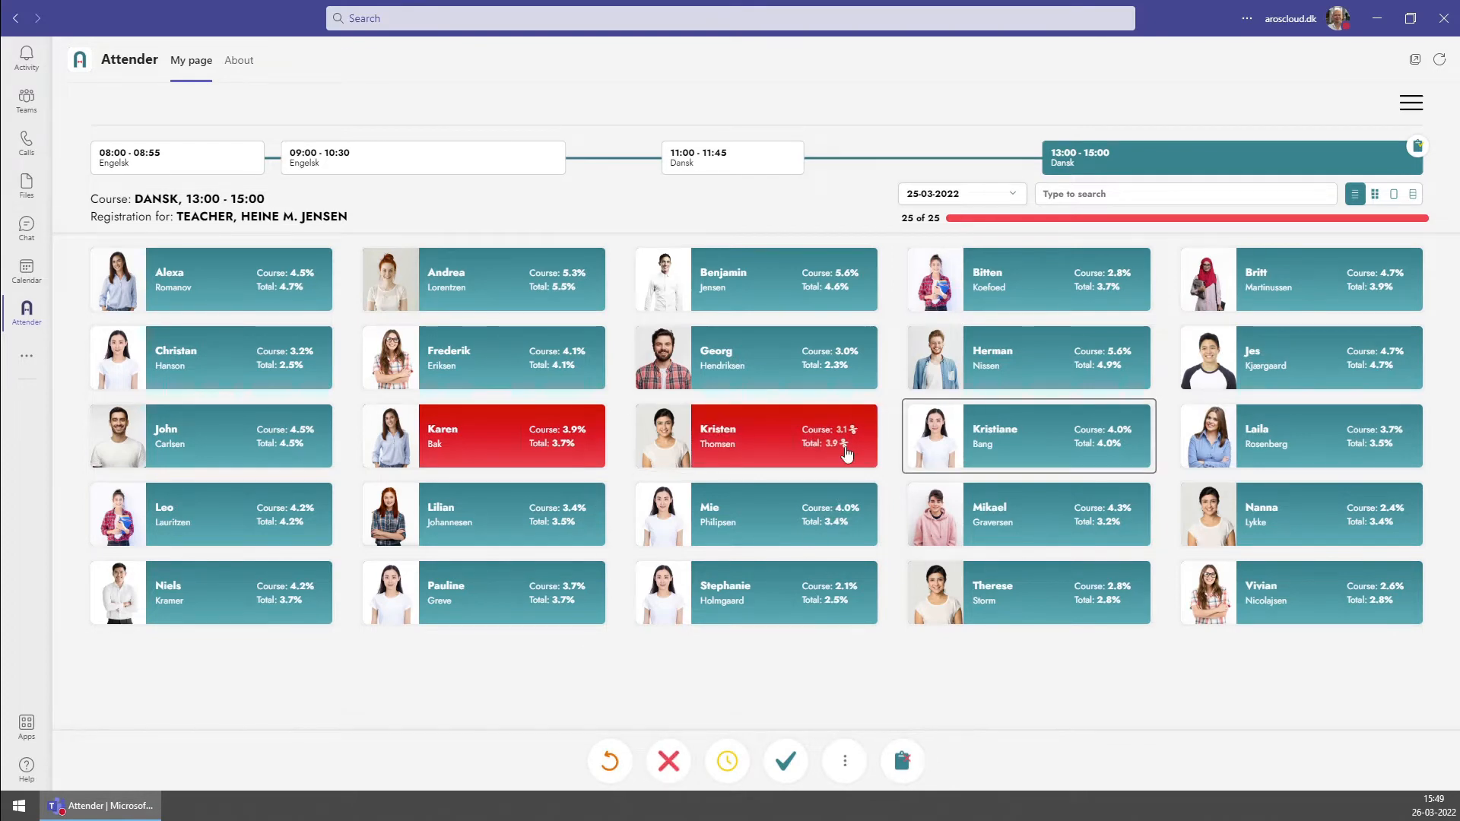
{"action": "mouse_move", "coordinate": [887, 450]}
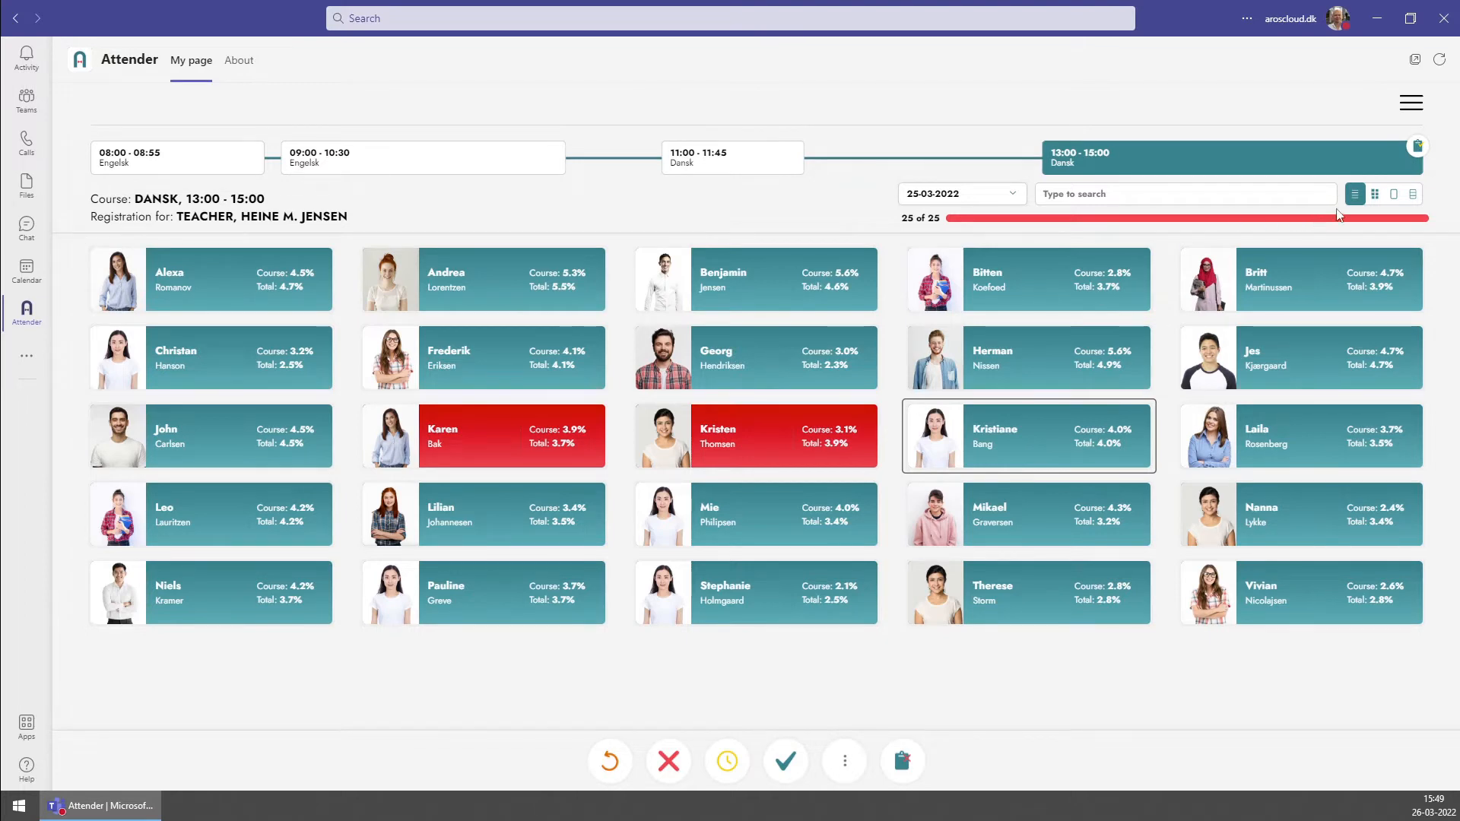
{"action": "mouse_move", "coordinate": [1375, 193]}
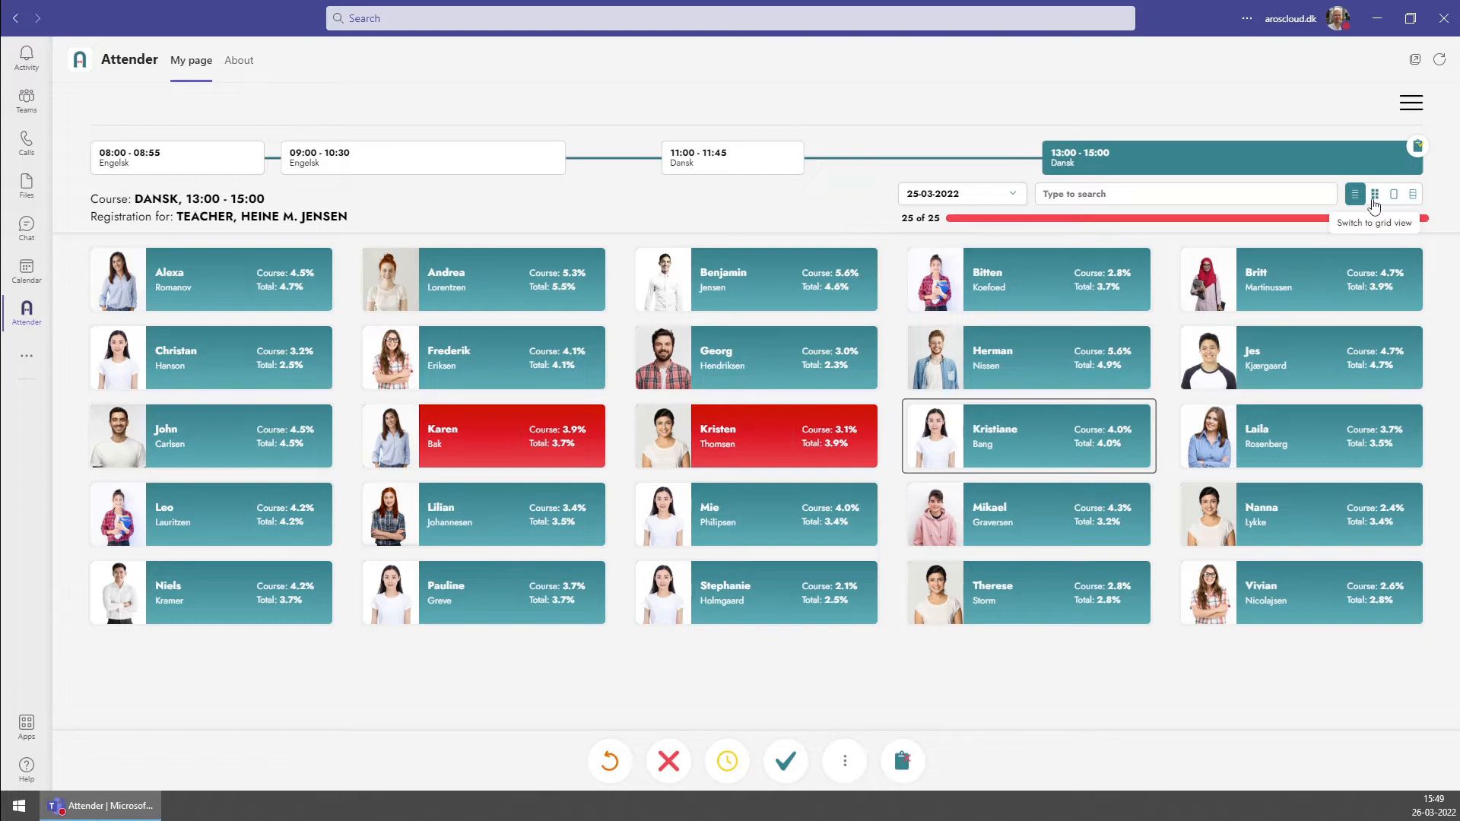
Show the students in grid layout, then switch to the full-day timetable for 25-03-2022.
{"action": "left_click", "coordinate": [1374, 194]}
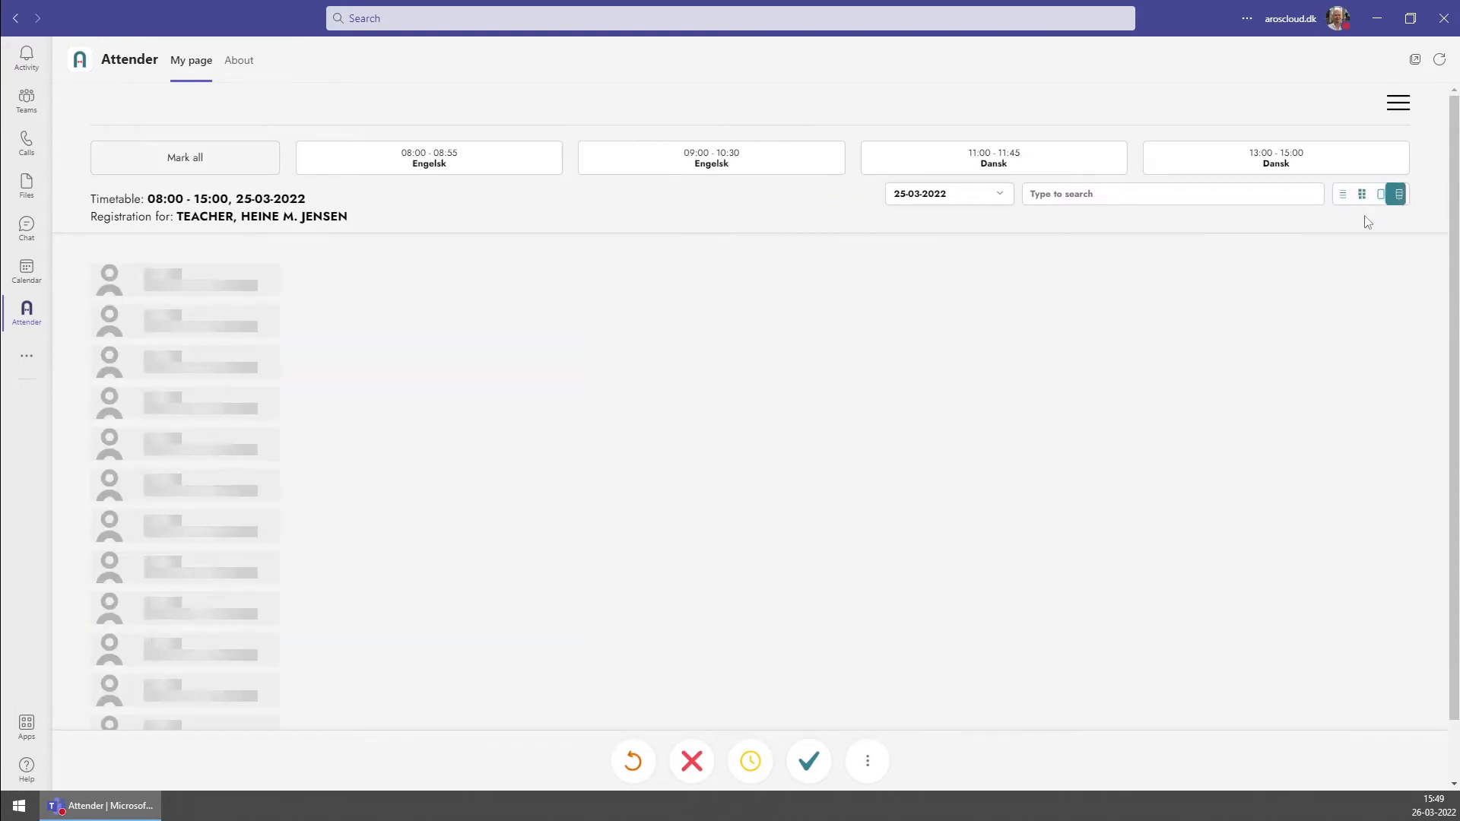
{"action": "left_click", "coordinate": [429, 157]}
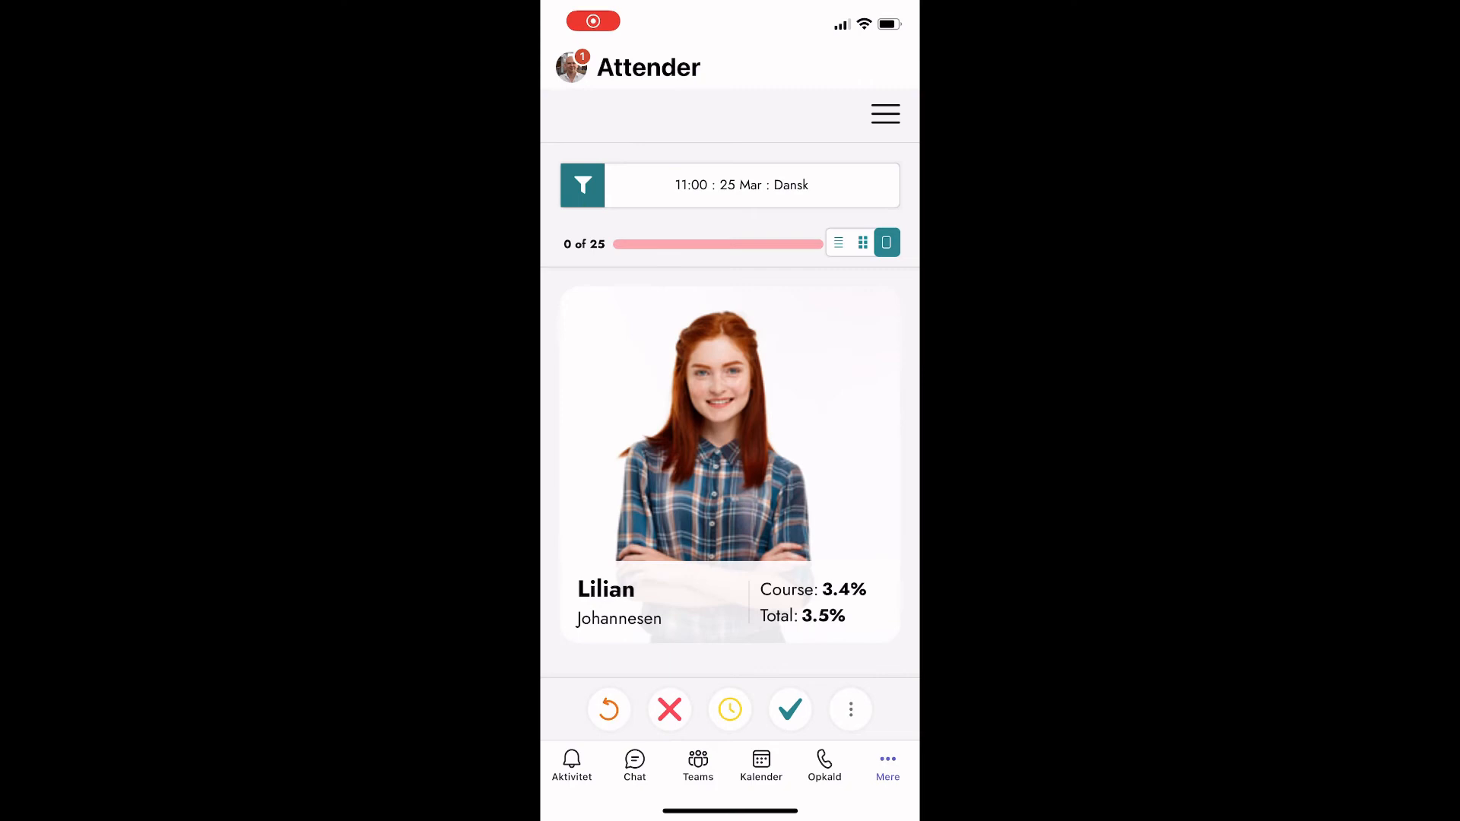
Show the 11:00 Danish class as one-student-at-a-time cards on the phone.
{"action": "left_click", "coordinate": [789, 710]}
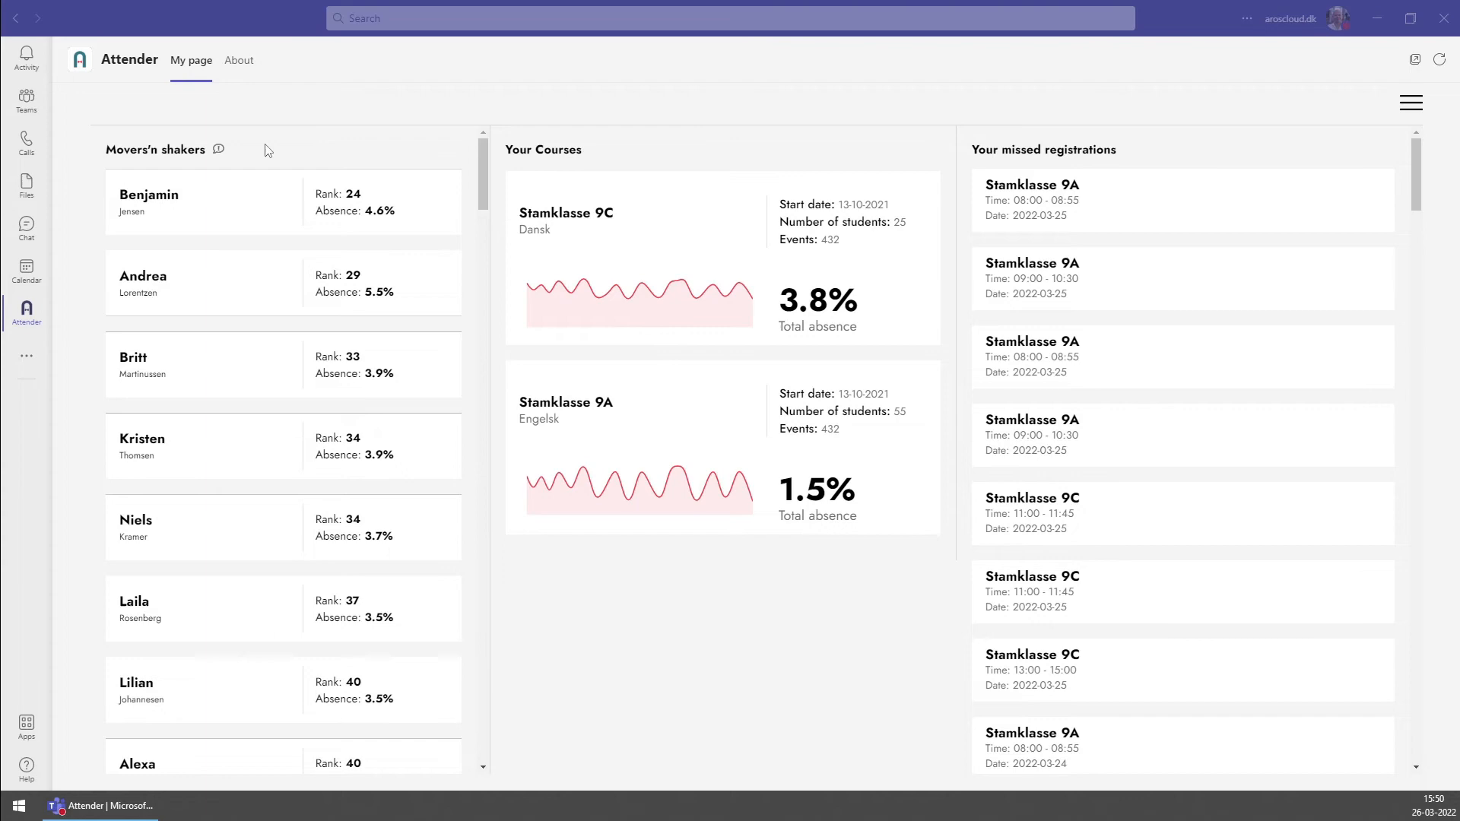
{"action": "left_click", "coordinate": [149, 202]}
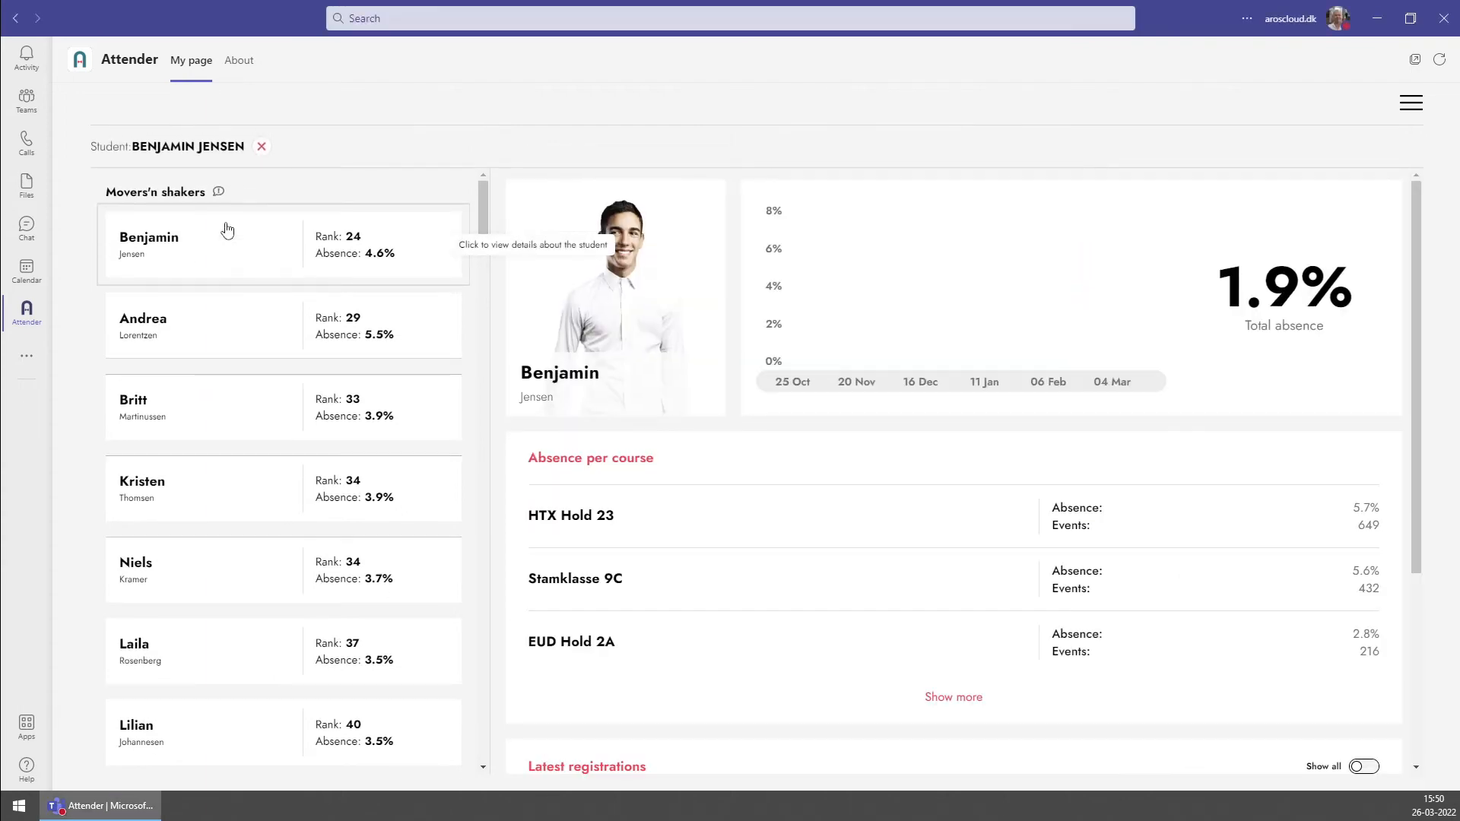